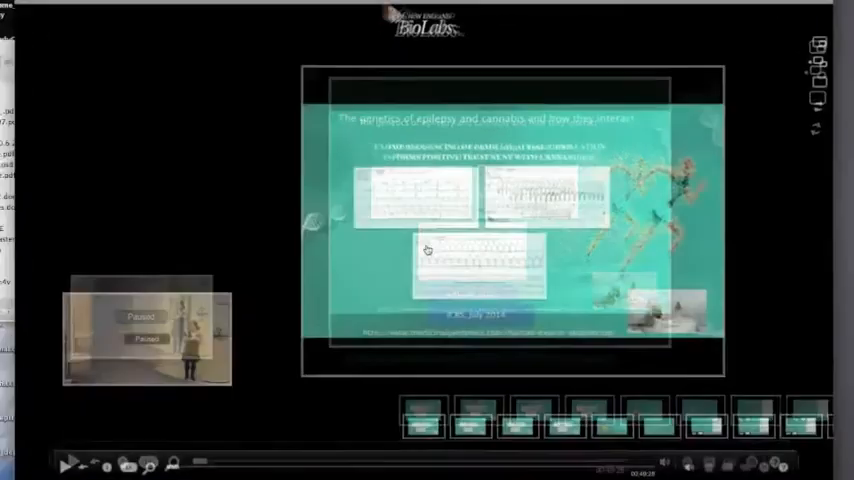
# Start the seminar and let it play to the '37 Genetic Indications for Epilepsy' slide
pyautogui.click(71, 463)
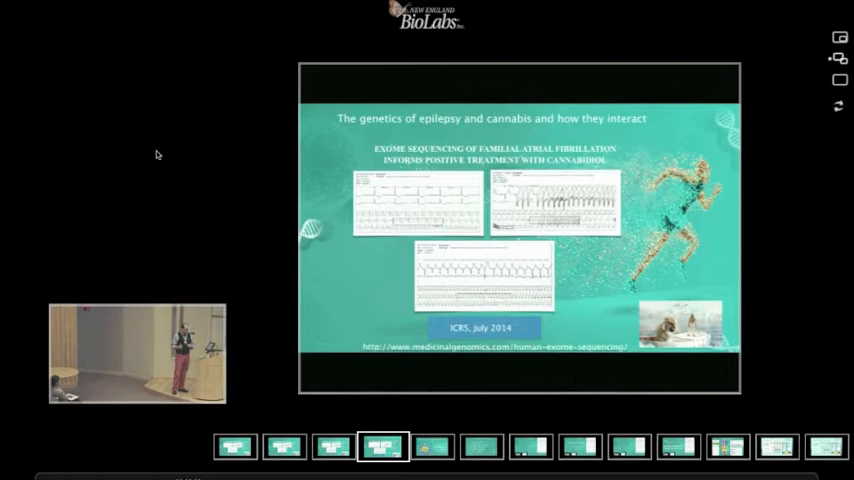
pyautogui.click(422, 446)
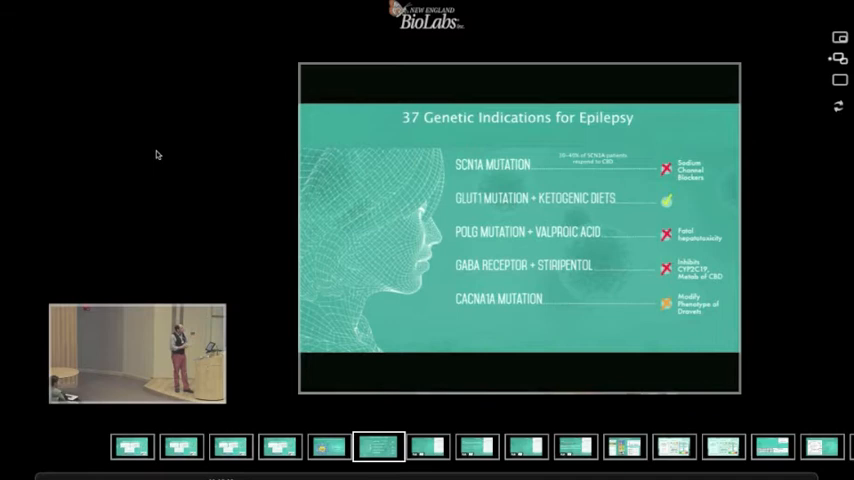
pyautogui.click(427, 445)
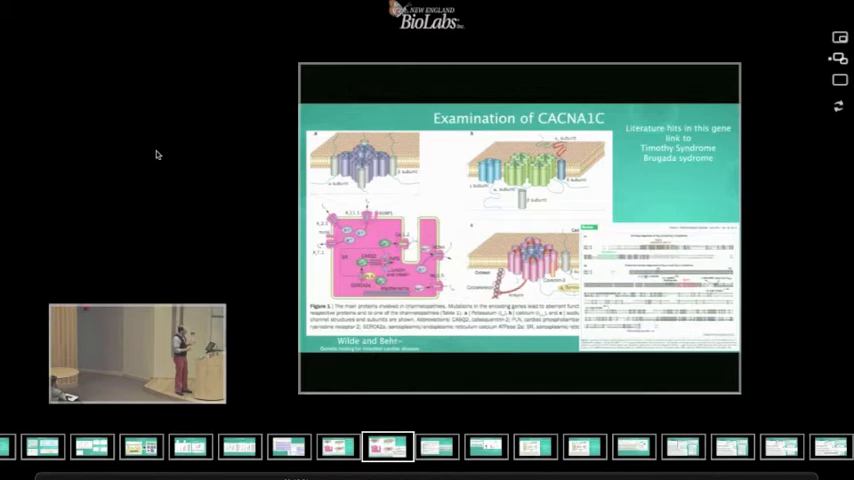
# Let the seminar play until the 'Examination of CACNA1C' slide appears beside the speaker
pyautogui.click(421, 446)
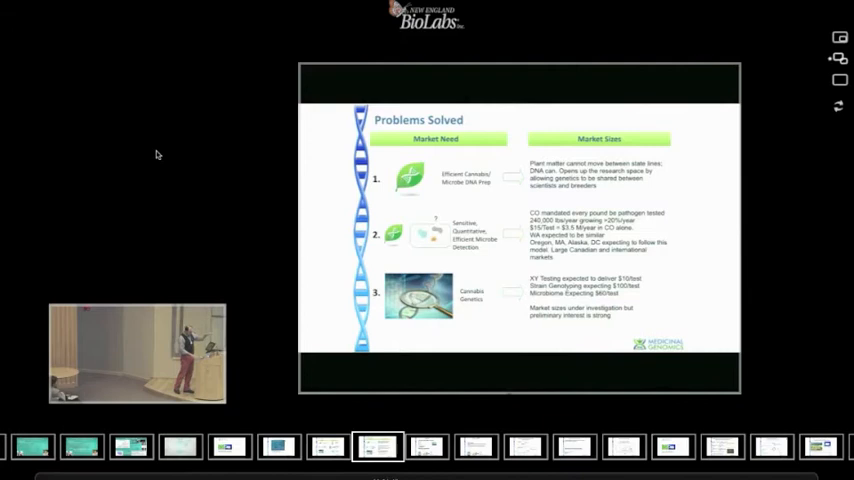
# Keep the seminar playing until the 'Problems Solved' slide on market needs and sizes appears
pyautogui.click(425, 447)
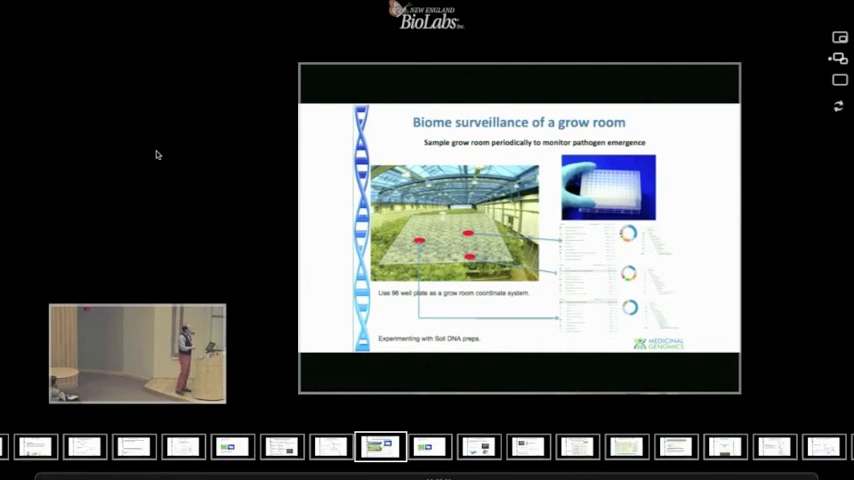
# Continue playback until the 'Biome surveillance of a grow room' slide is displayed
pyautogui.click(424, 446)
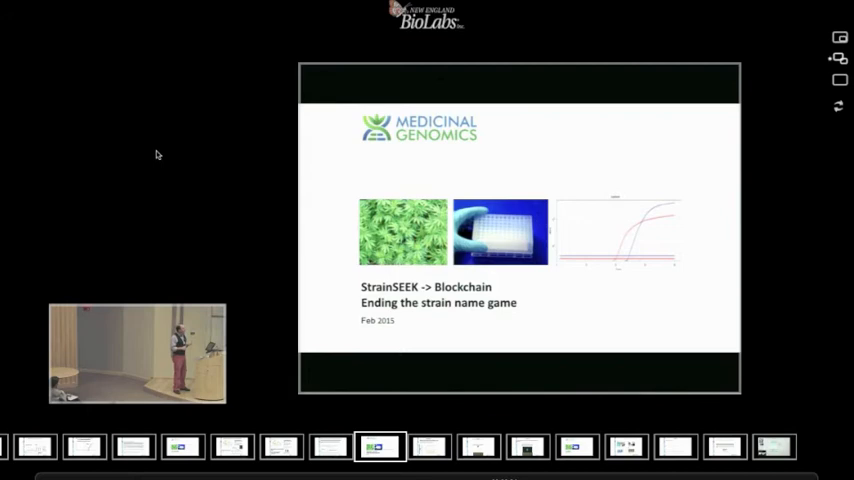
# Jump to the StrainSEEK RAD-Seq cannabis genotyping slide from the thumbnail strip
pyautogui.click(426, 446)
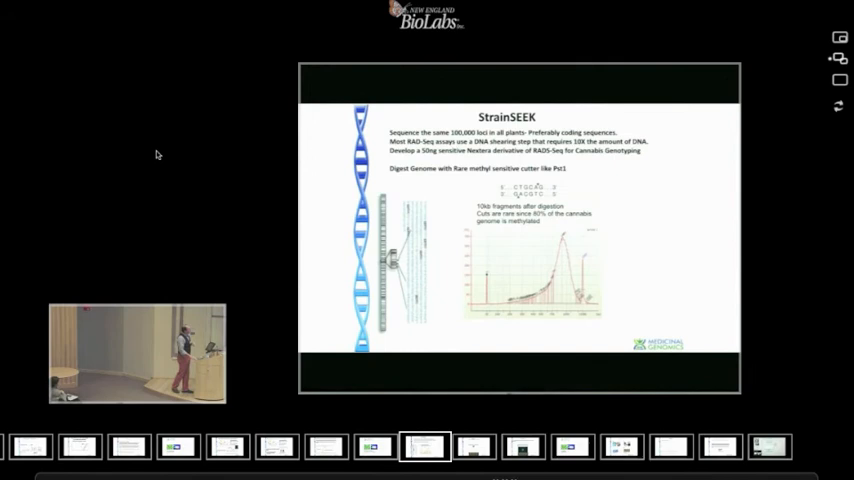